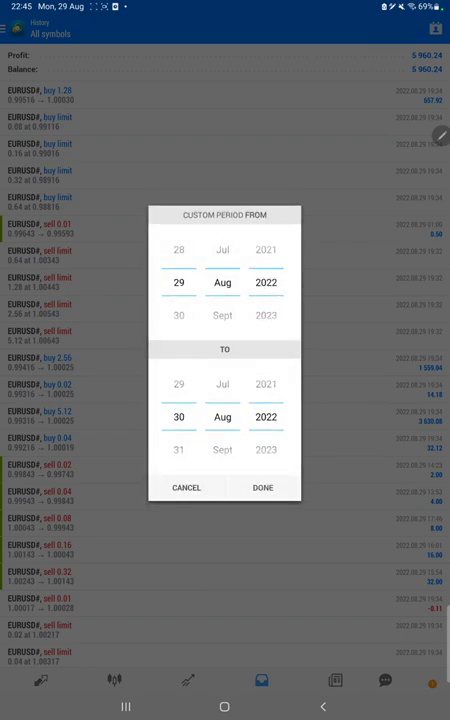
Step: Apply the custom period, scroll the EURUSD trades back to 2021, then bring up recent apps
{"action": "left_click", "coordinate": [262, 488]}
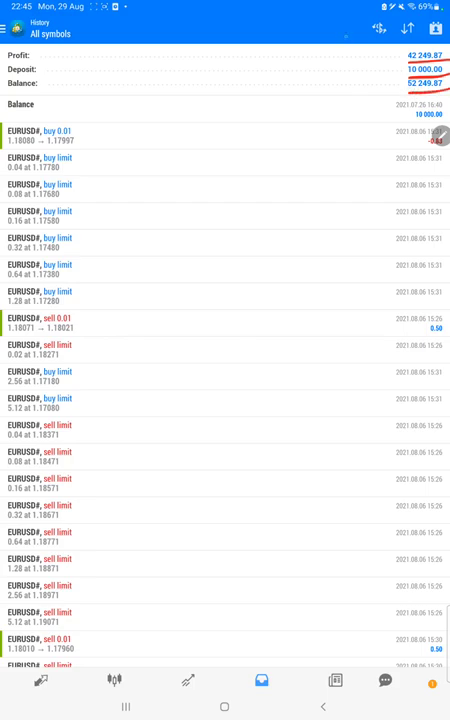
{"action": "scroll", "scroll_direction": "down", "scroll_amount": 3}
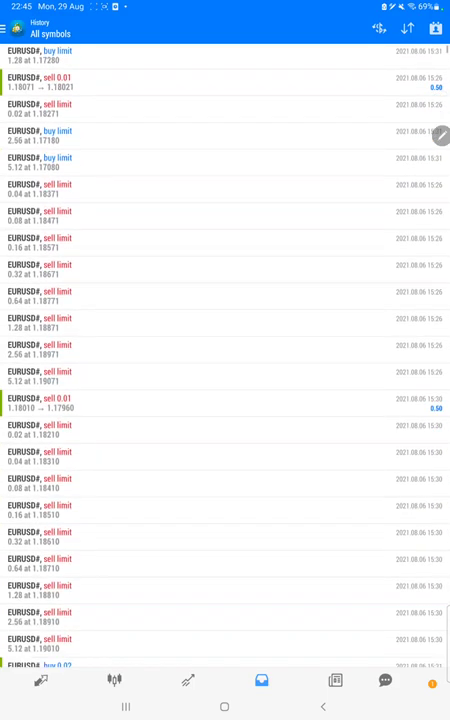
{"action": "scroll", "scroll_direction": "down", "scroll_amount": 3}
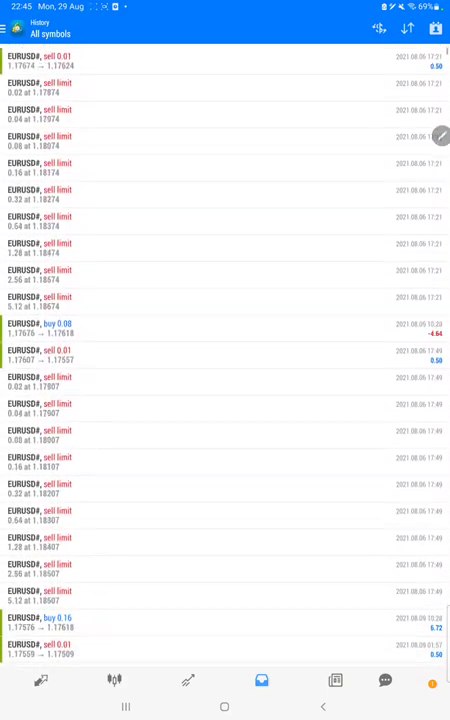
{"action": "left_click", "coordinate": [124, 708]}
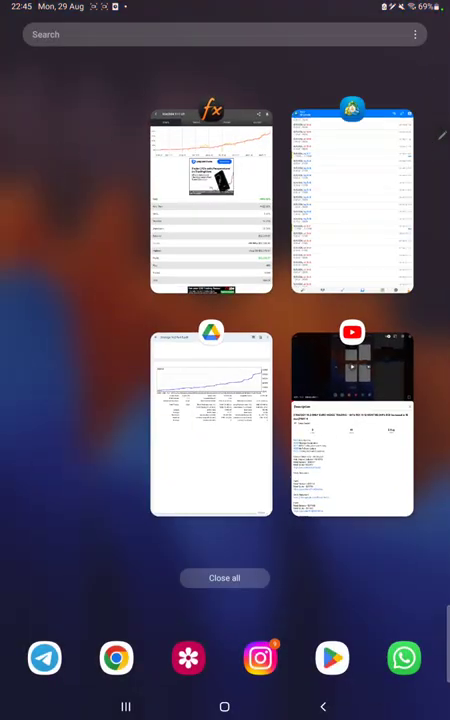
Step: Switch to Myfxbook, scroll the gain/drawdown/profit stats, then the closed EURUSD trades
{"action": "left_click", "coordinate": [212, 200]}
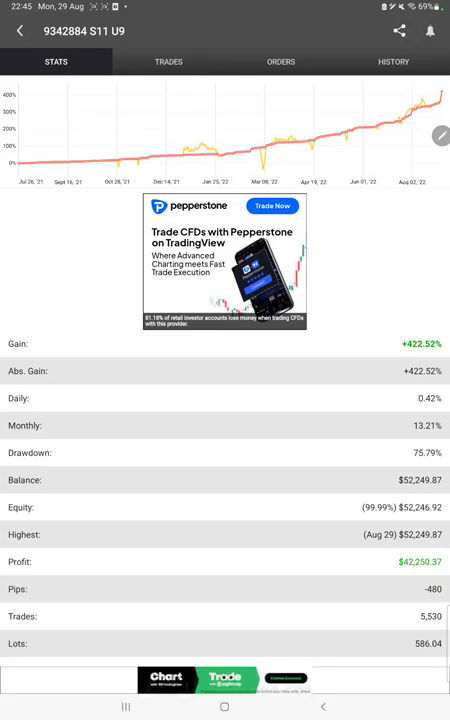
{"action": "scroll", "scroll_direction": "down", "scroll_amount": 3}
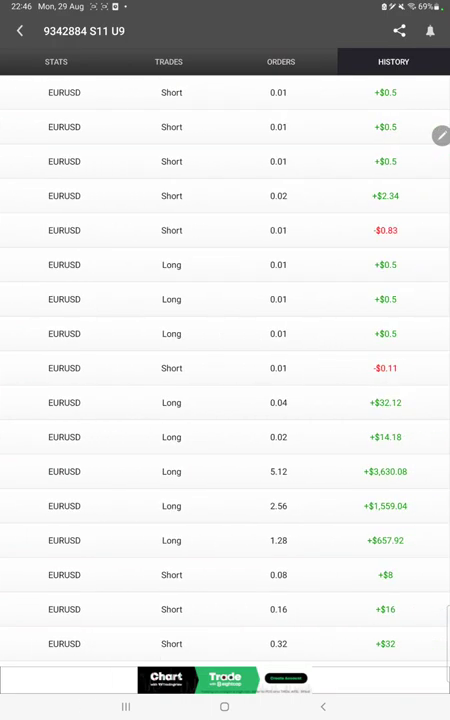
{"action": "scroll", "scroll_direction": "down", "scroll_amount": 3}
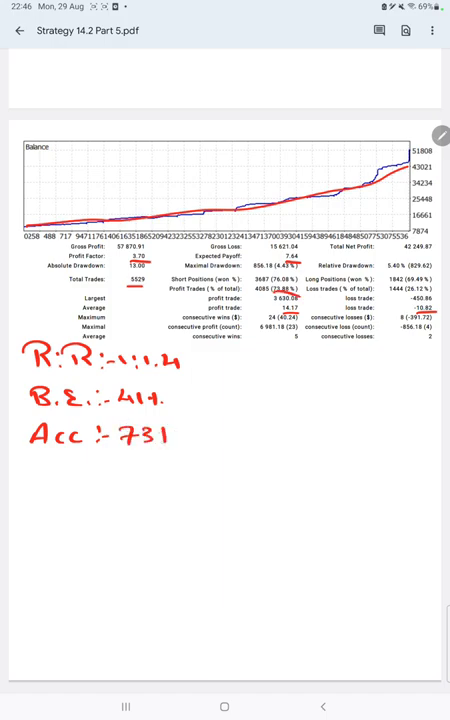
Step: Handwrite 321 beneath the Acc note on the Strategy 14.2 Part 5 report
{"action": "type", "text": "321"}
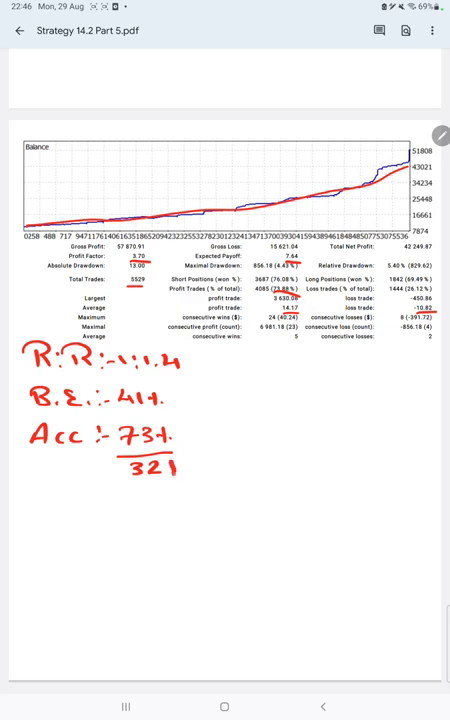